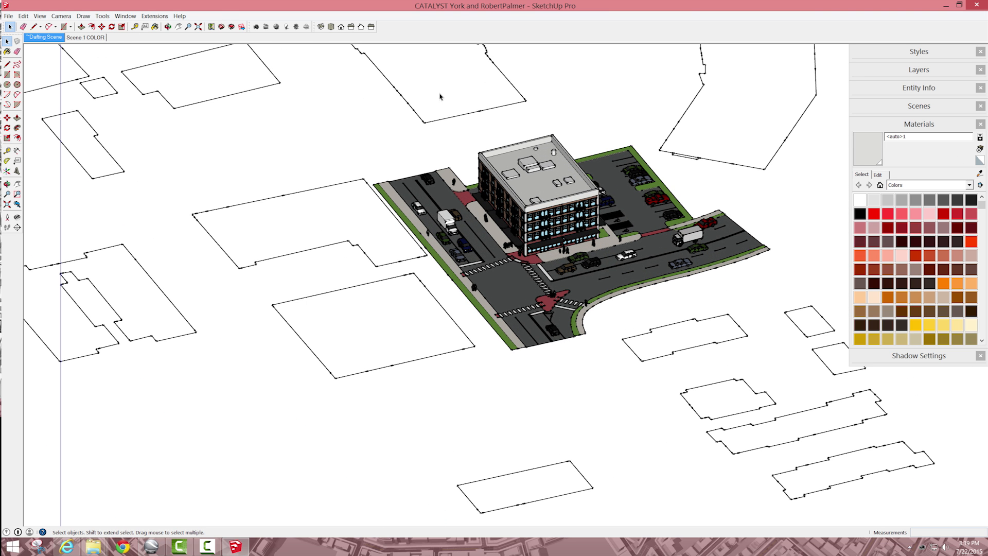
- Switch to the Scene 1 COLOR view and begin a 2D Graphic PNG export
{"action": "left_click", "coordinate": [85, 37]}
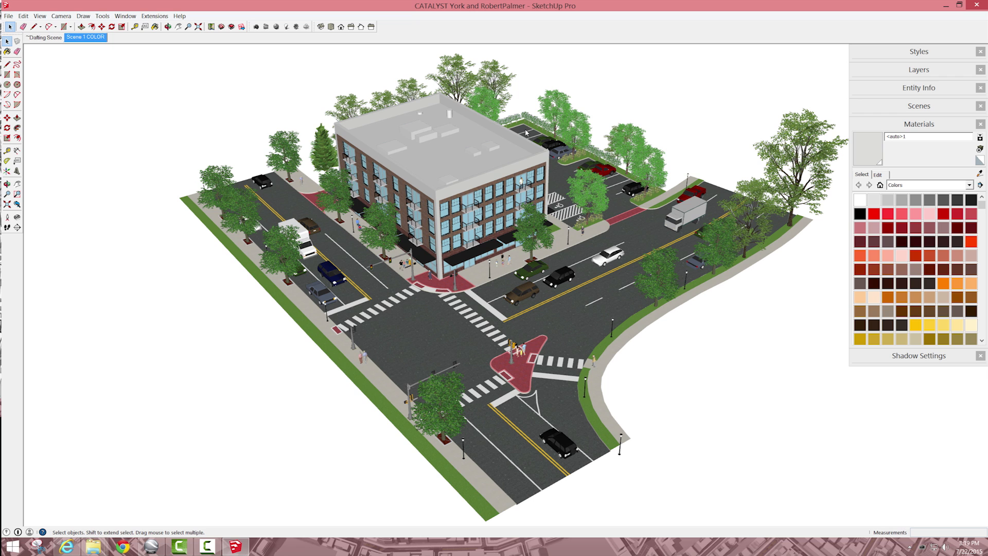
{"action": "mouse_move", "coordinate": [526, 133]}
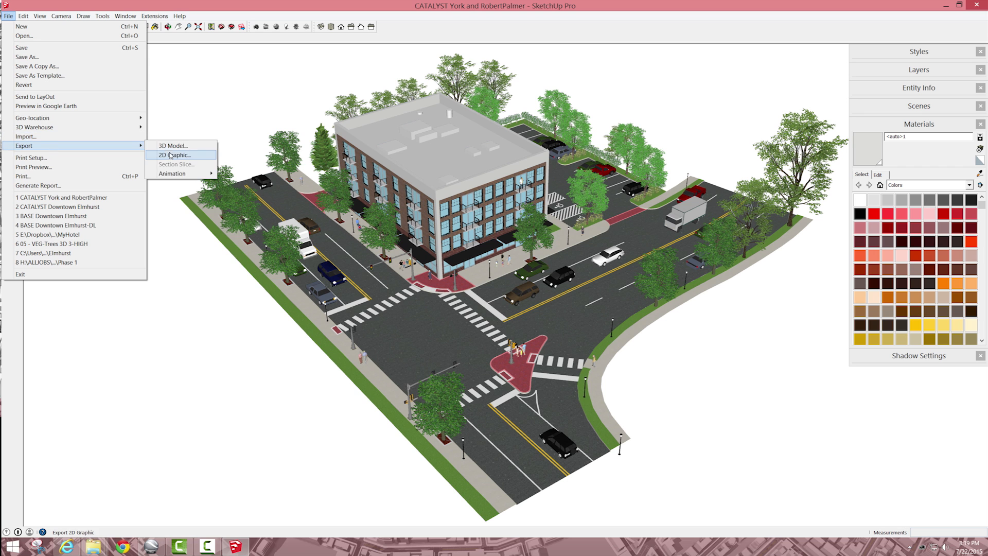
{"action": "left_click", "coordinate": [175, 155]}
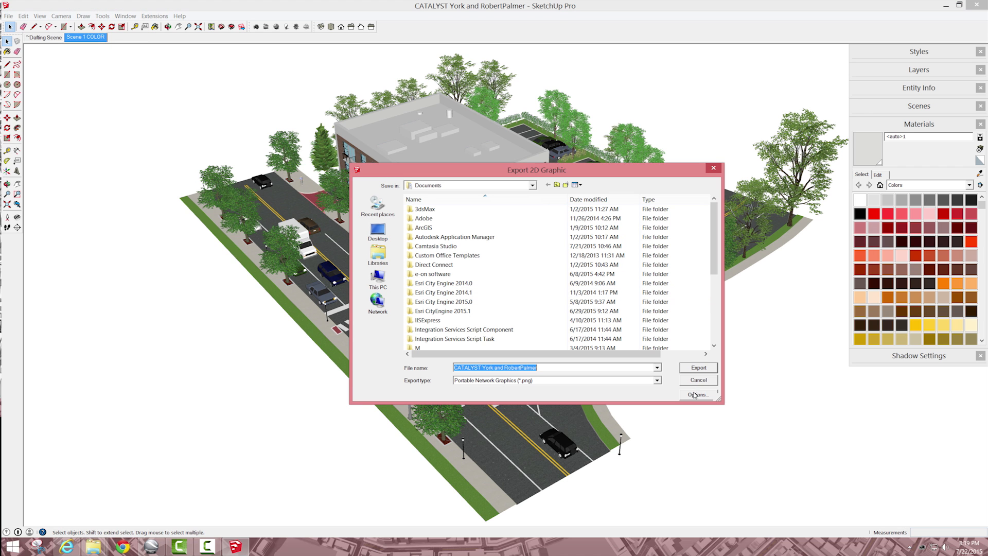
{"action": "left_click", "coordinate": [696, 394]}
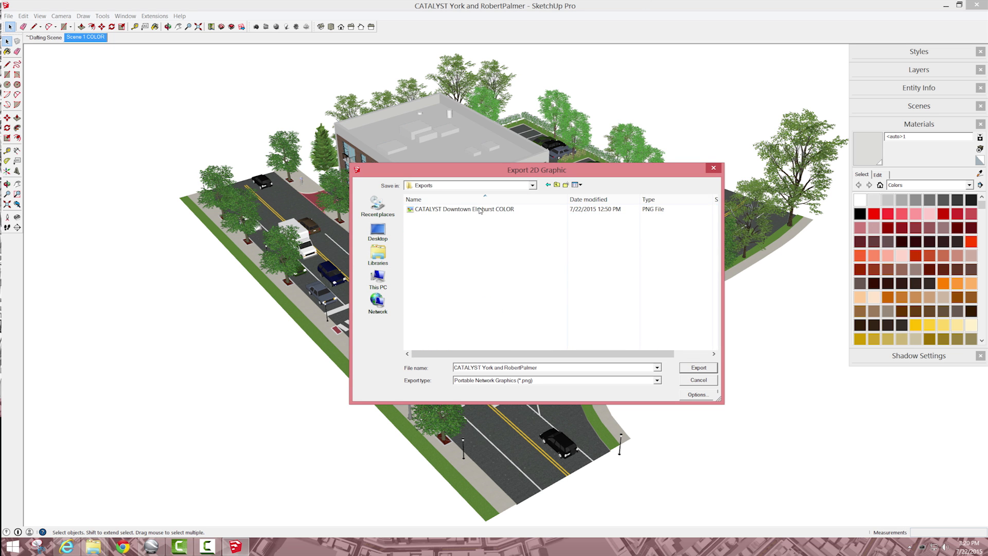
- Export over the existing CATALYST Downtown Elmhurst COLOR PNG in Exports, confirming the replace
{"action": "left_click", "coordinate": [464, 209]}
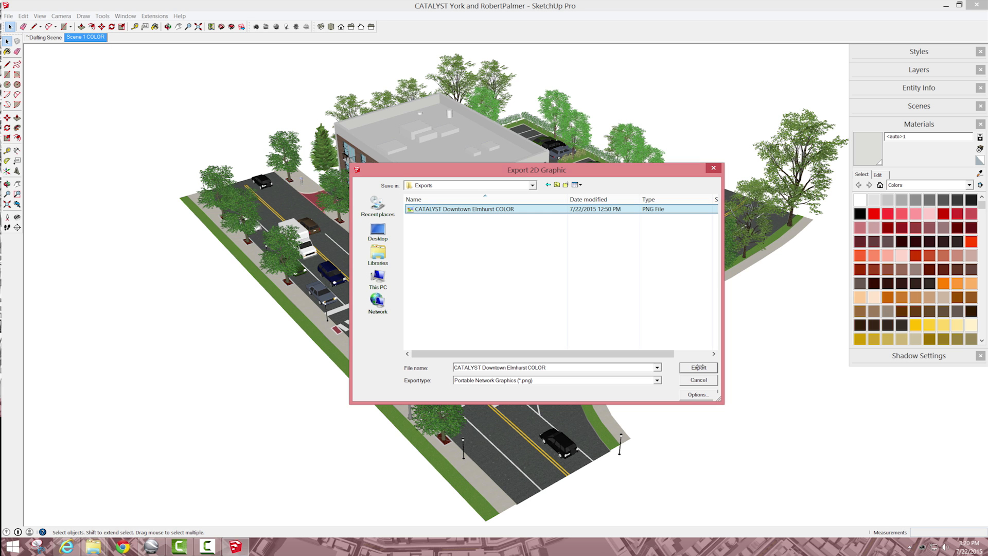
{"action": "left_click", "coordinate": [698, 367]}
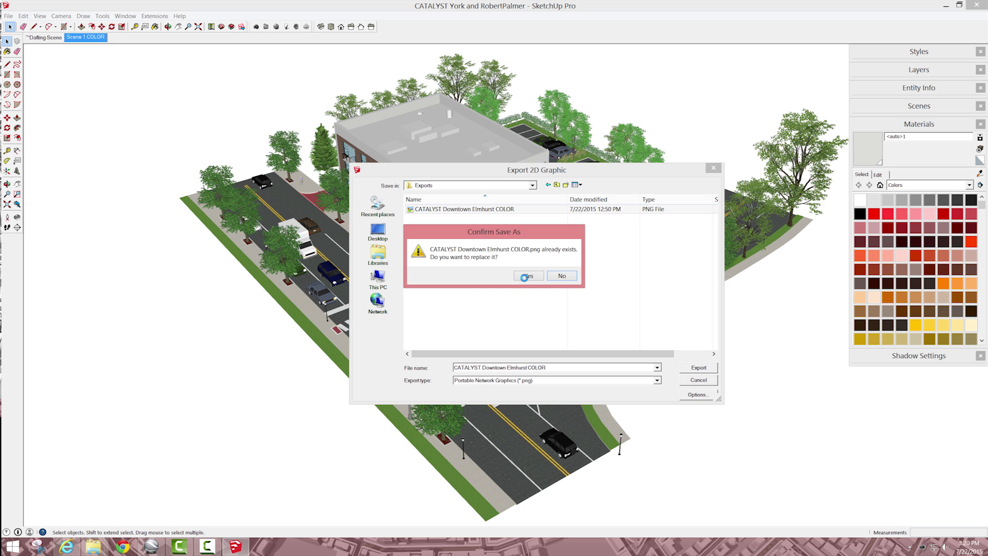
{"action": "left_click", "coordinate": [526, 275]}
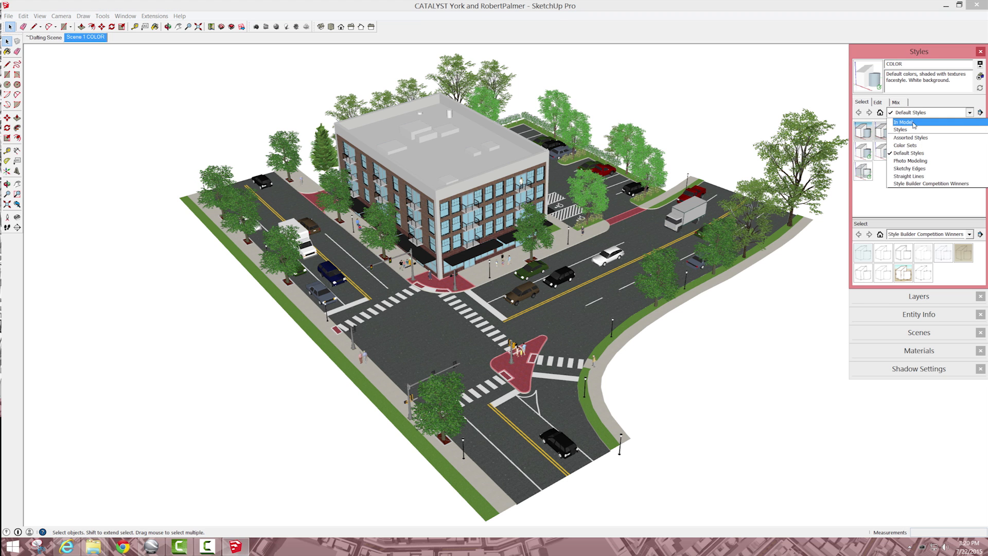
- Duplicate the In Model style as LW and edit its face settings toward white faces with black linework
{"action": "right_click", "coordinate": [862, 130]}
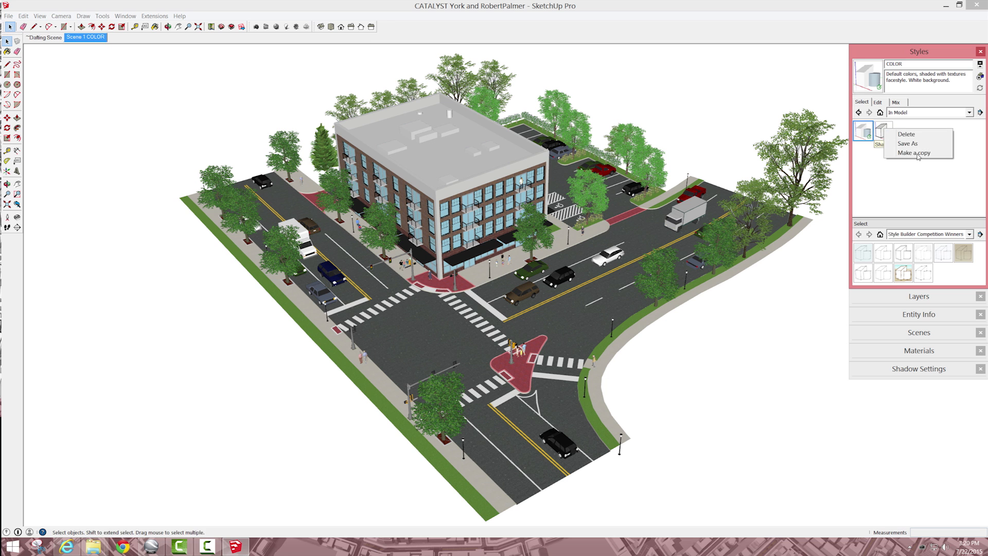
{"action": "left_click", "coordinate": [913, 153]}
{"action": "type", "text": "LW"}
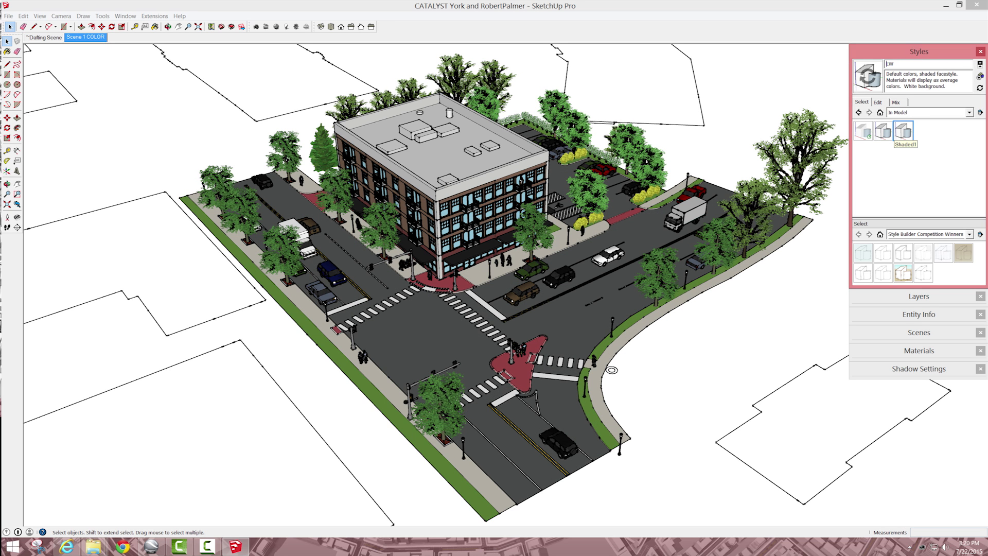
{"action": "left_click", "coordinate": [876, 102]}
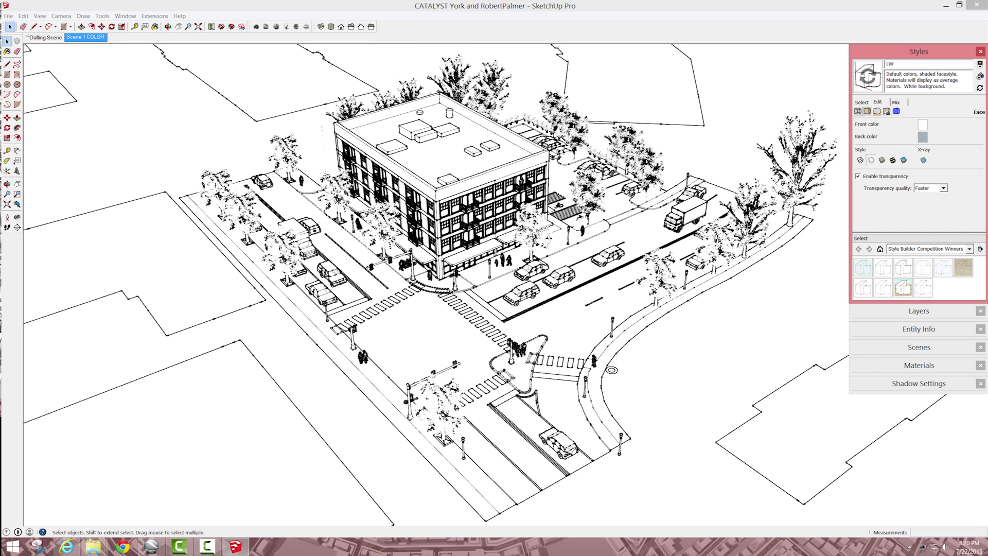
{"action": "left_click", "coordinate": [886, 111]}
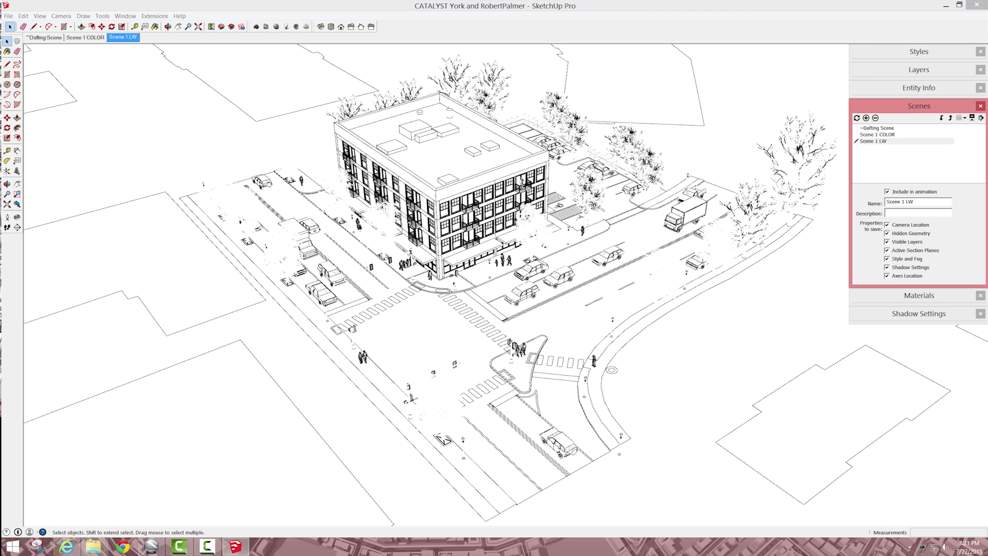
- Add the Scene 1 LW scene with trees, vehicles and people hidden, then head to File for export
{"action": "left_click", "coordinate": [919, 69]}
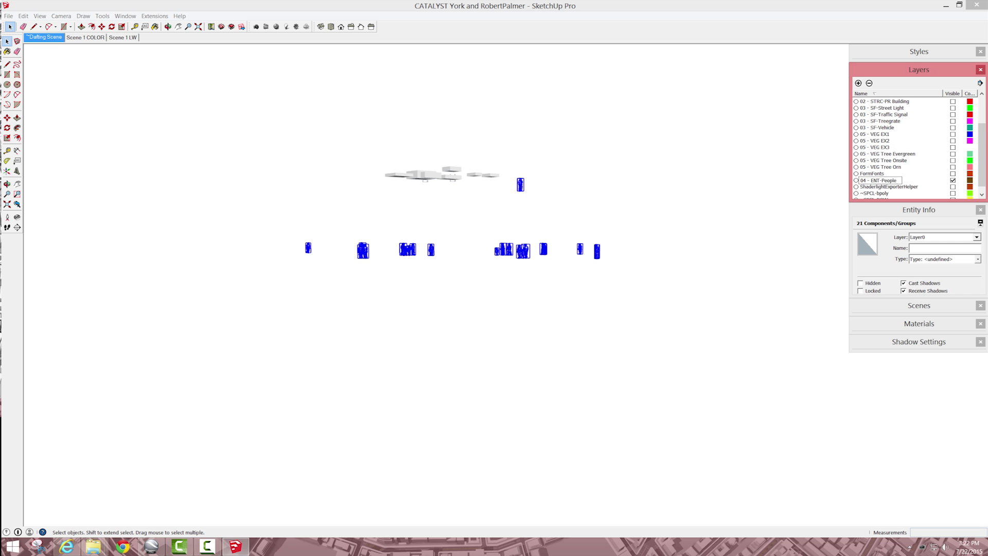
{"action": "left_click", "coordinate": [123, 37]}
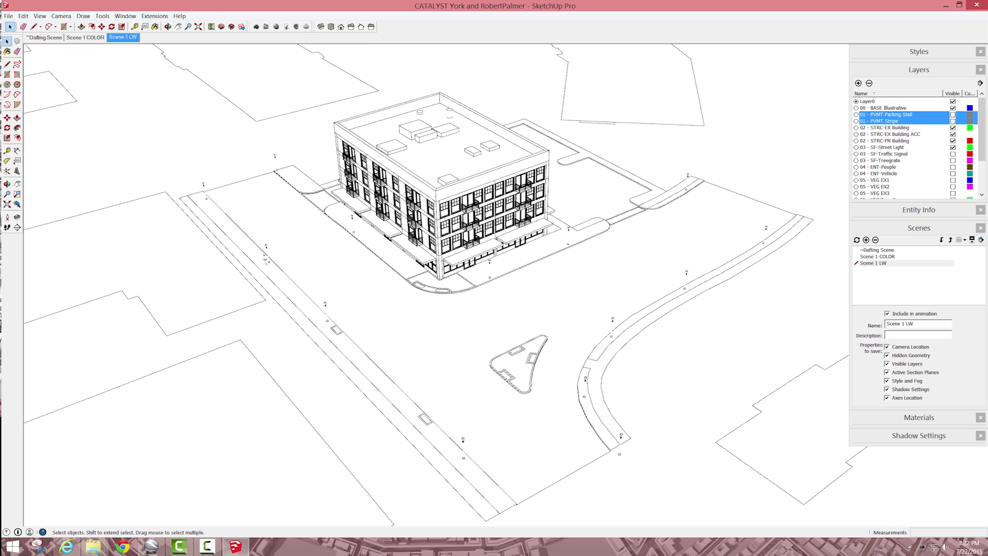
{"action": "left_click", "coordinate": [8, 16]}
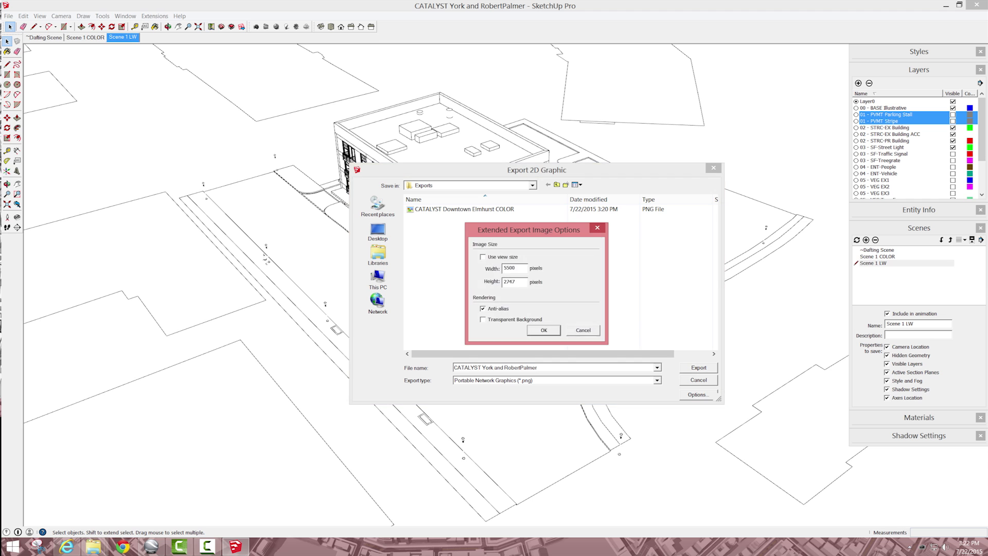
- Confirm the 5500 by 2747 anti-aliased size, swap COLOR for LW in the file name, and export the PNG
{"action": "left_click", "coordinate": [543, 330]}
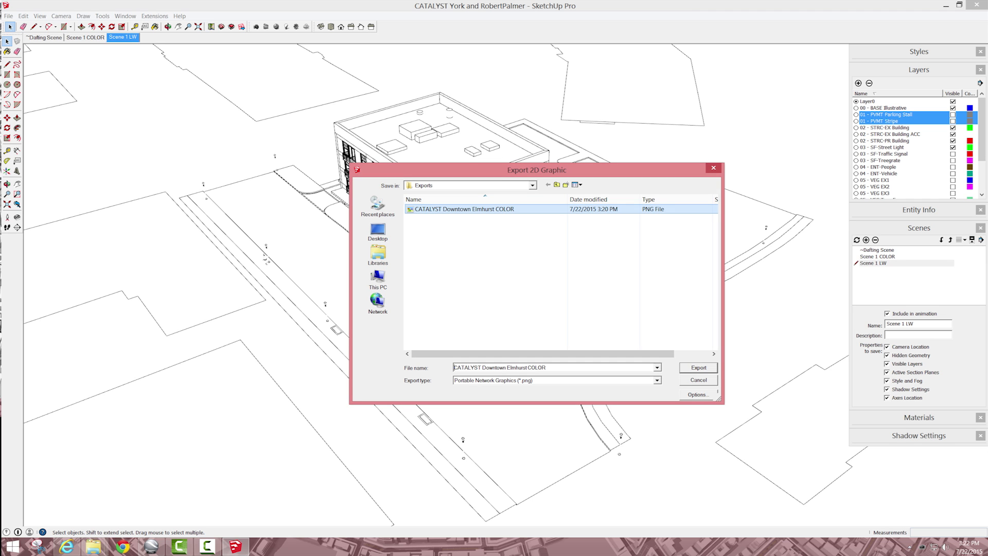
{"action": "double_click", "coordinate": [536, 367]}
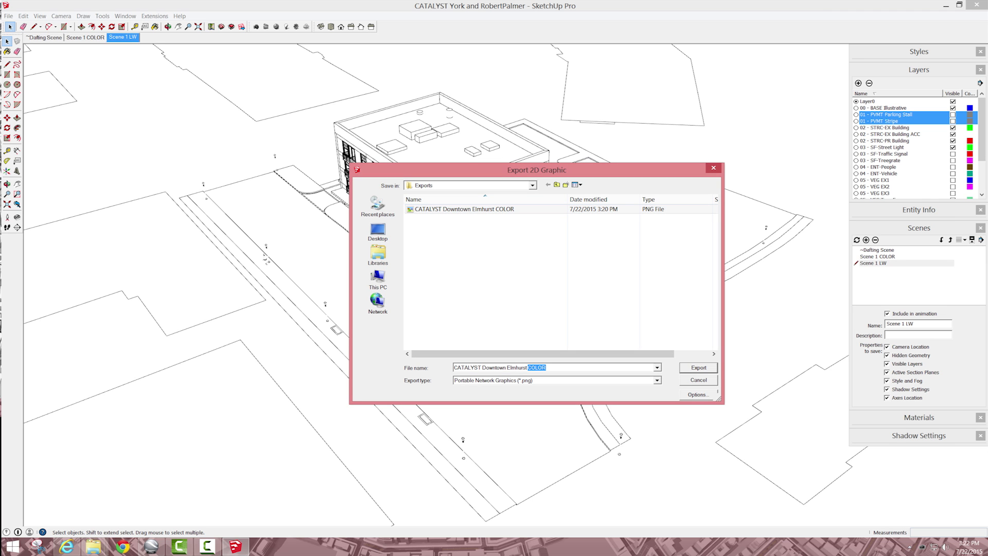
{"action": "left_click", "coordinate": [698, 367]}
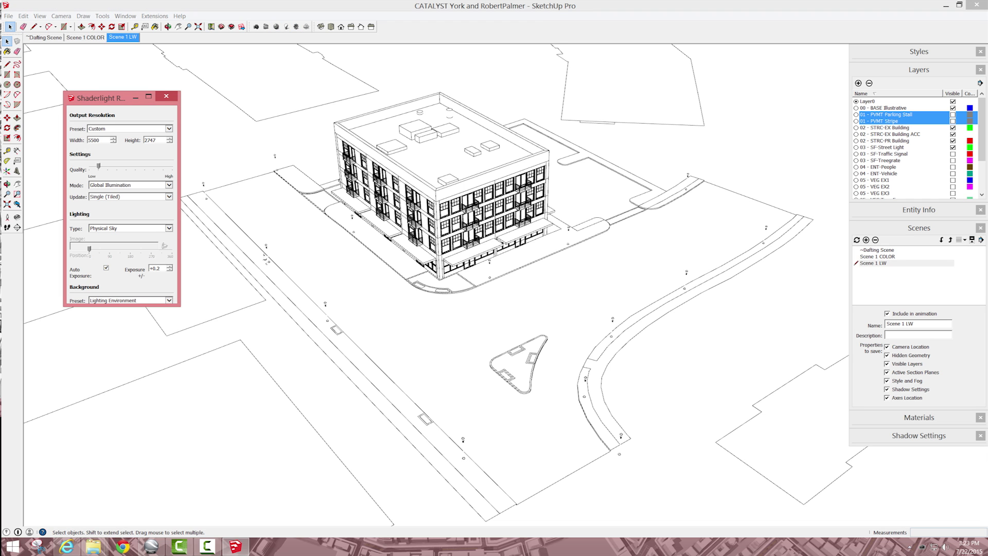
- Lower the Shaderlight render quality, set the update mode and Physical Sky lighting, and start the render
{"action": "left_click_drag", "start_coordinate": [101, 96], "coordinate": [81, 83]}
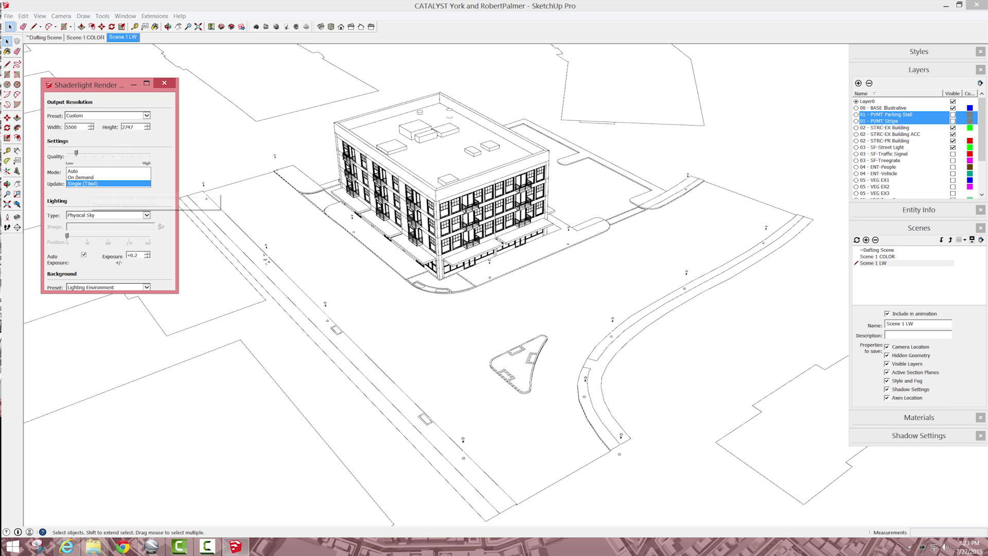
{"action": "left_click", "coordinate": [88, 172]}
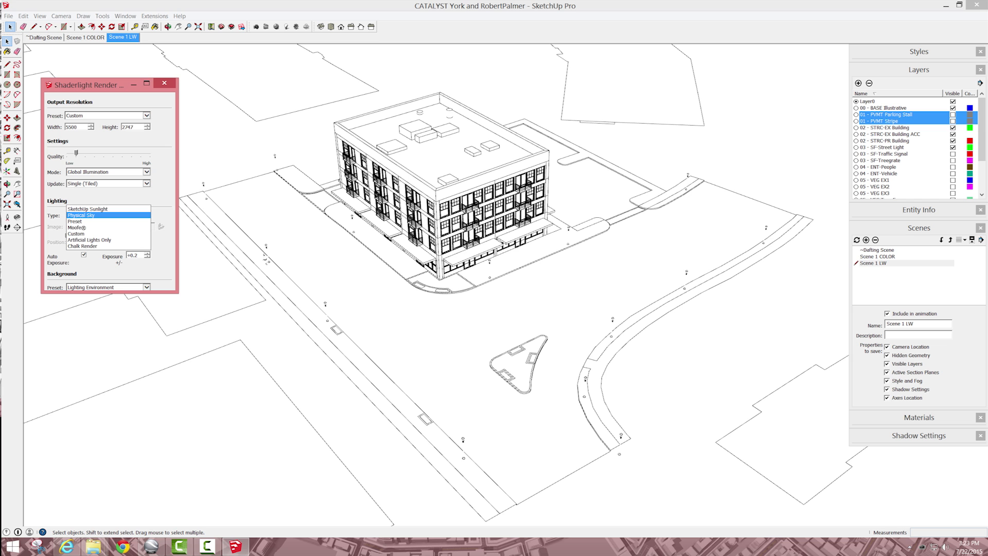
{"action": "left_click", "coordinate": [107, 215]}
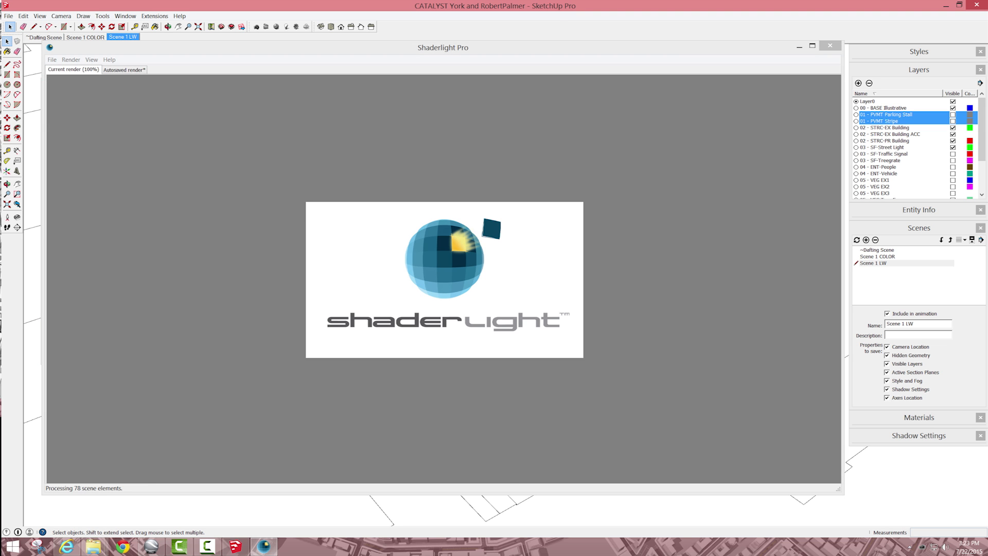
{"action": "left_click", "coordinate": [84, 37]}
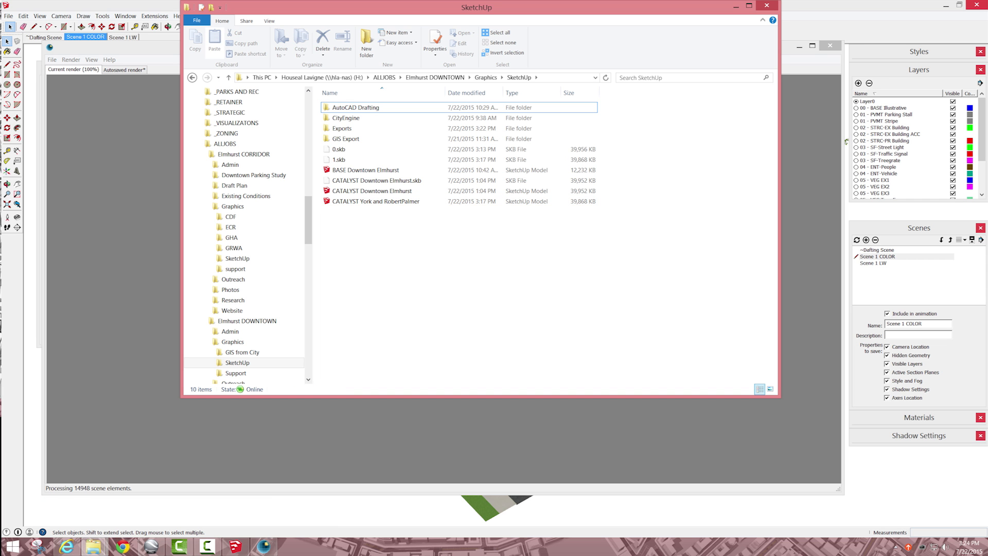
- Search 'sket' for the SketchUp folder, launch Photoshop and bring it in front of the render
{"action": "type", "text": "sket"}
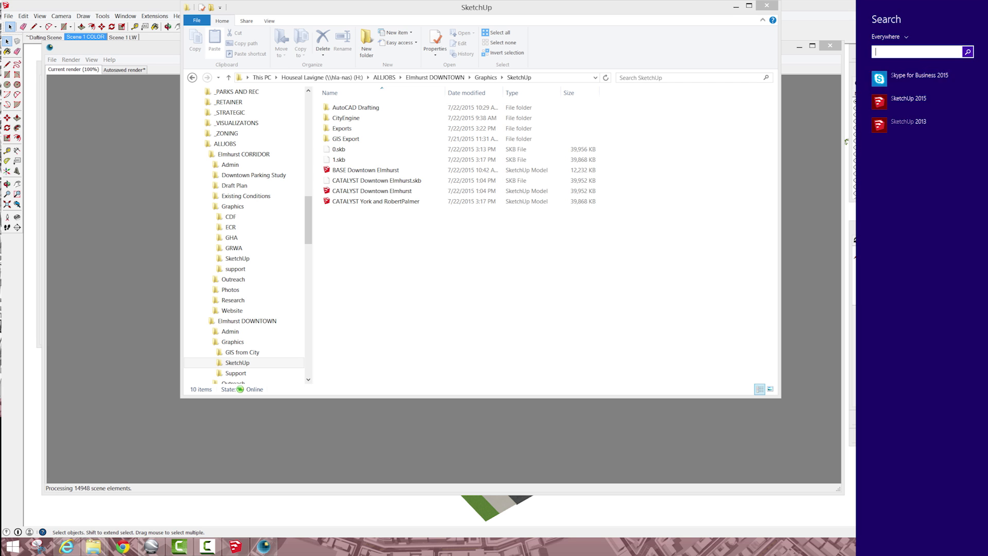
{"action": "left_click", "coordinate": [290, 545]}
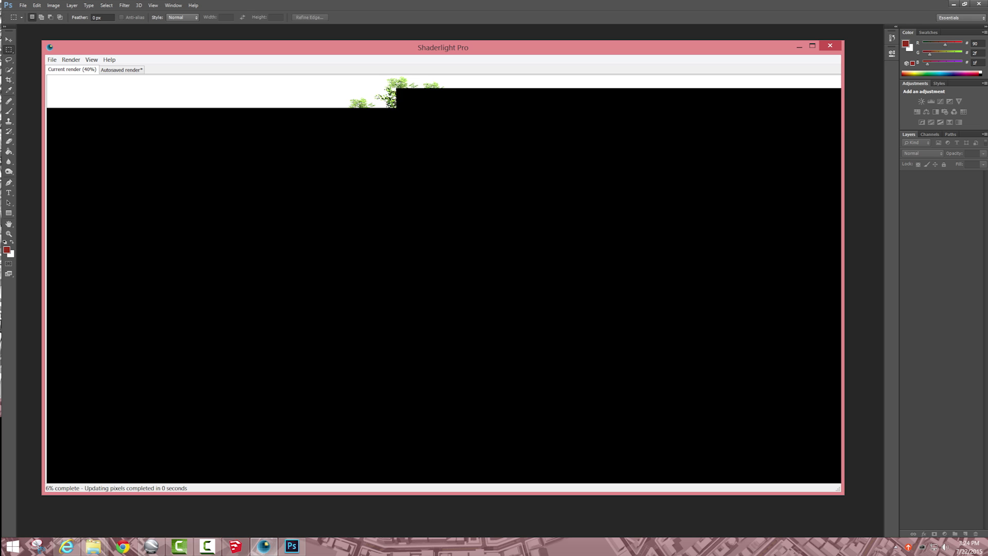
{"action": "left_click", "coordinate": [829, 46]}
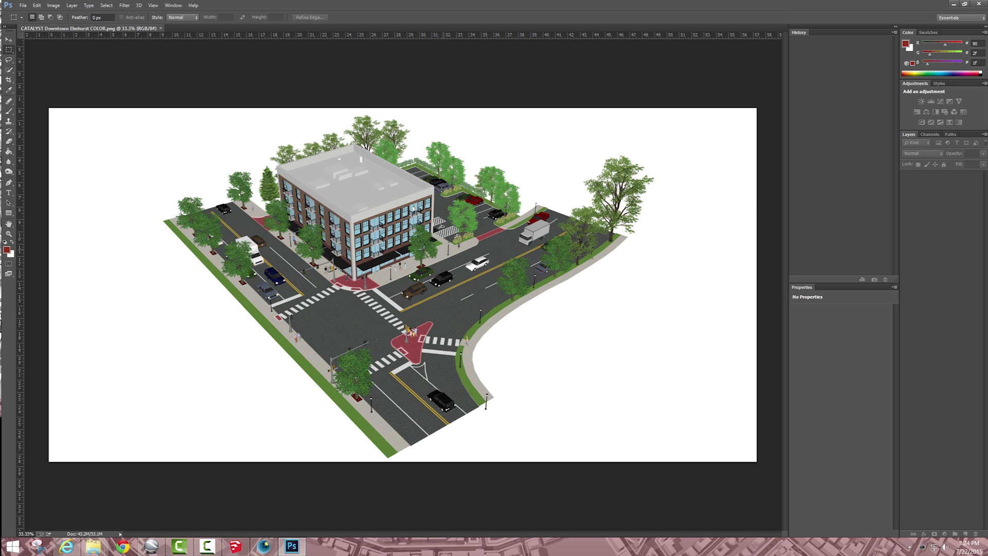
- Duplicate the LW.png Background layer into the COLOR render document as a top layer
{"action": "left_click", "coordinate": [233, 29]}
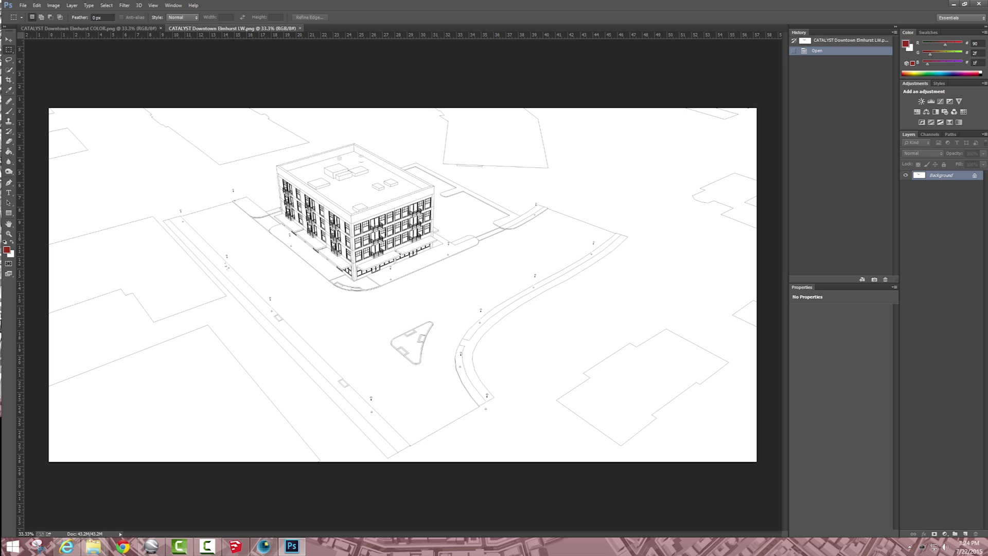
{"action": "right_click", "coordinate": [940, 175]}
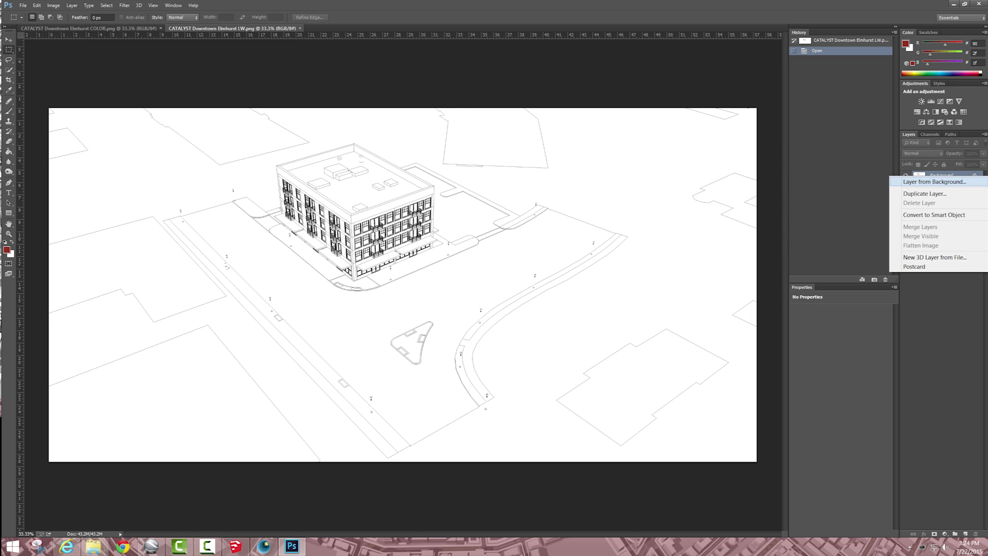
{"action": "left_click", "coordinate": [924, 193]}
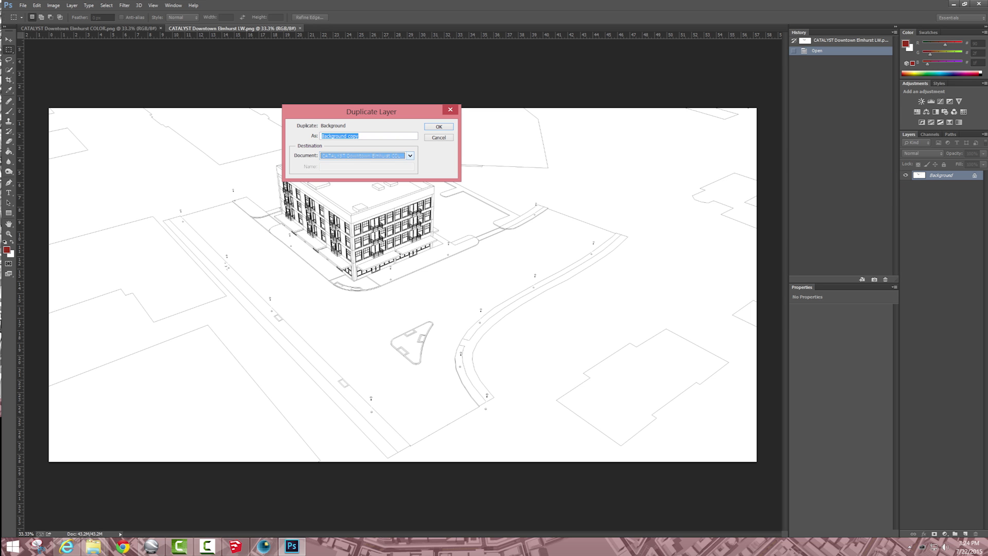
{"action": "left_click", "coordinate": [438, 127]}
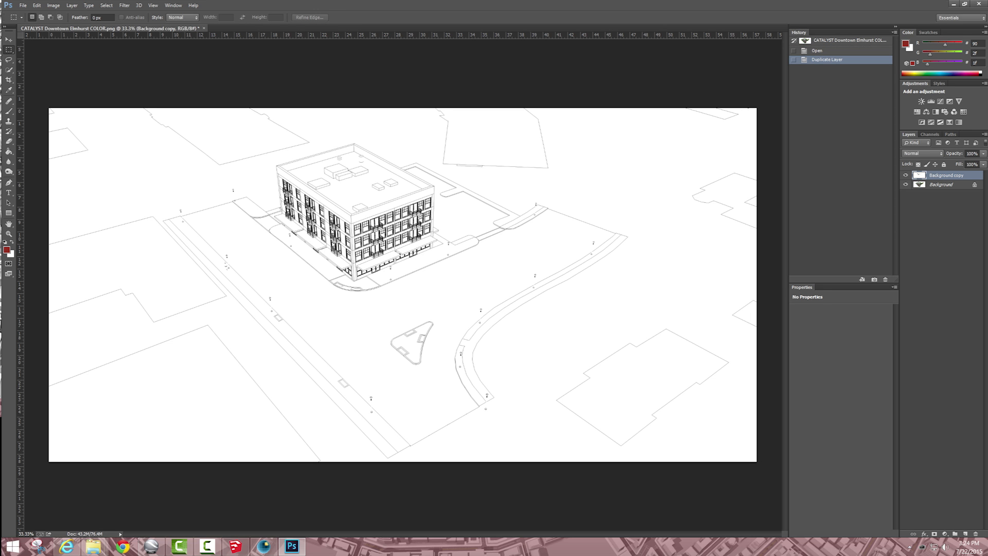
{"action": "left_click", "coordinate": [920, 154]}
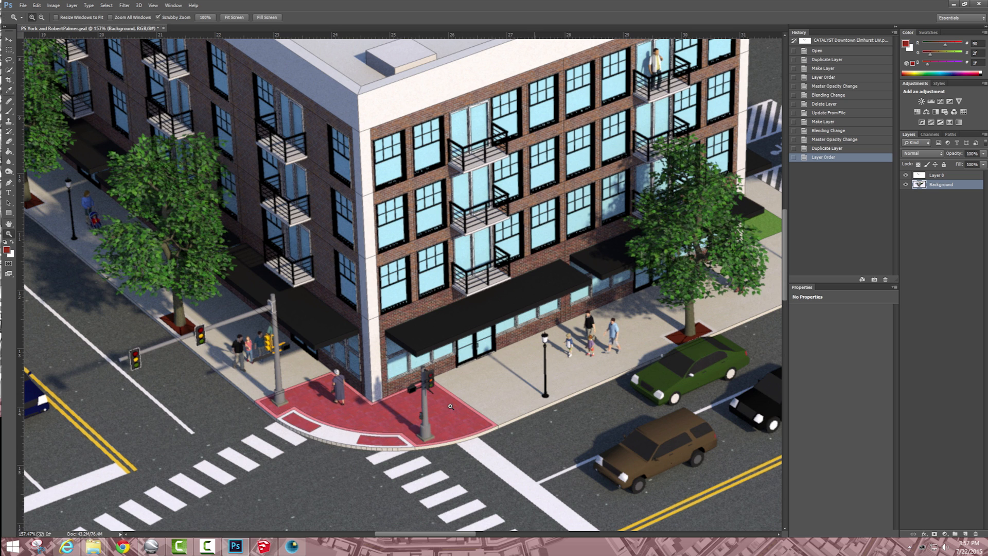
{"action": "mouse_move", "coordinate": [953, 172]}
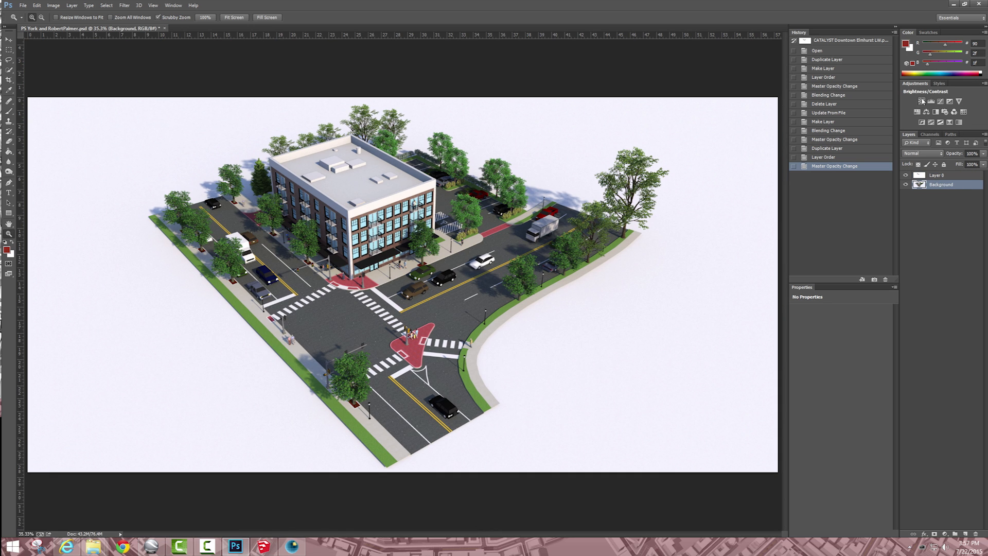
- Add a Brightness/Contrast adjustment layer and start editing its brightness amount
{"action": "left_click", "coordinate": [958, 102]}
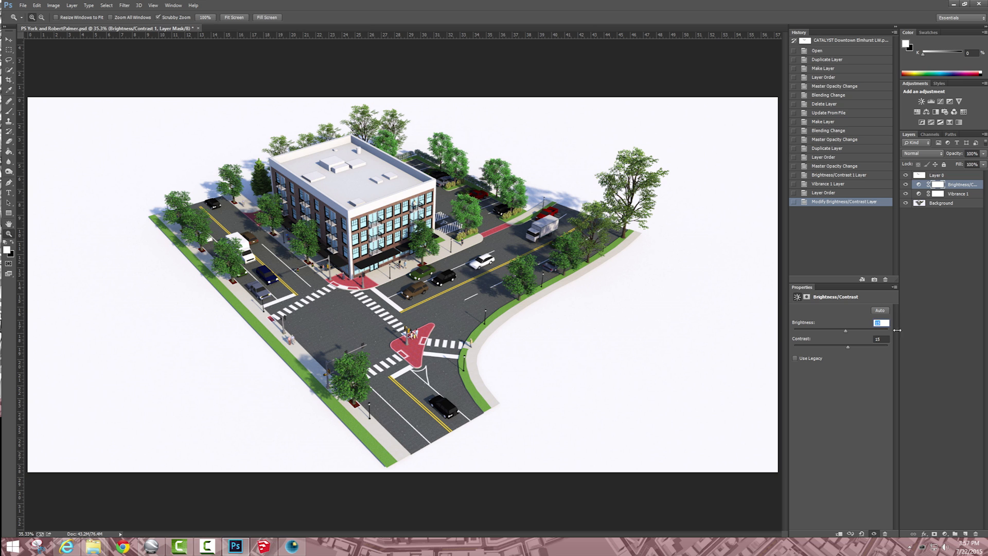
{"action": "left_click", "coordinate": [954, 193]}
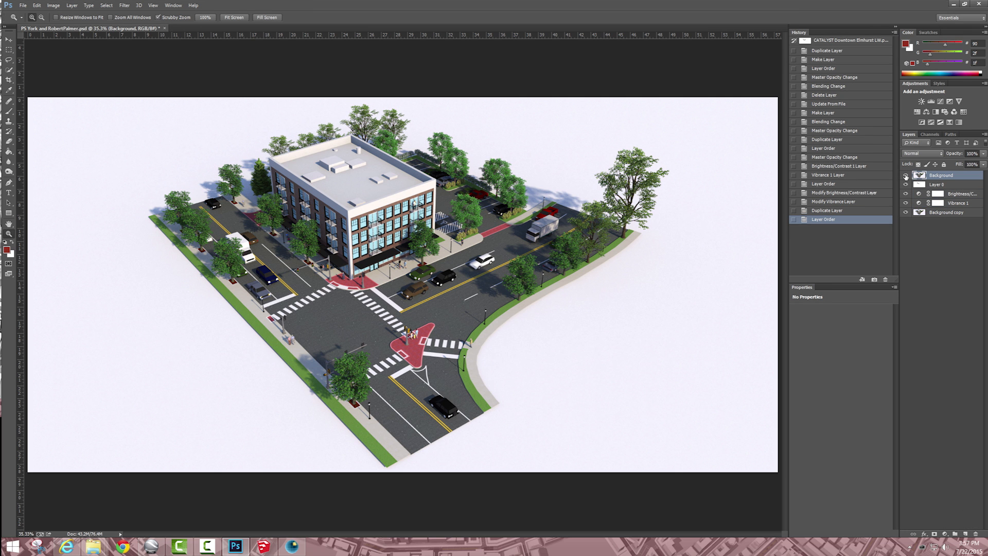
{"action": "mouse_move", "coordinate": [905, 175]}
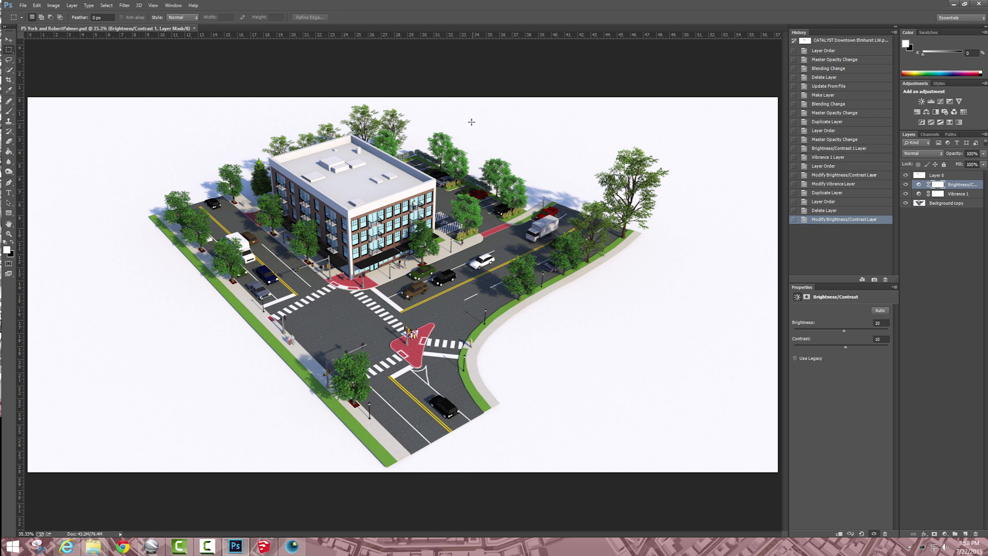
{"action": "mouse_move", "coordinate": [151, 170]}
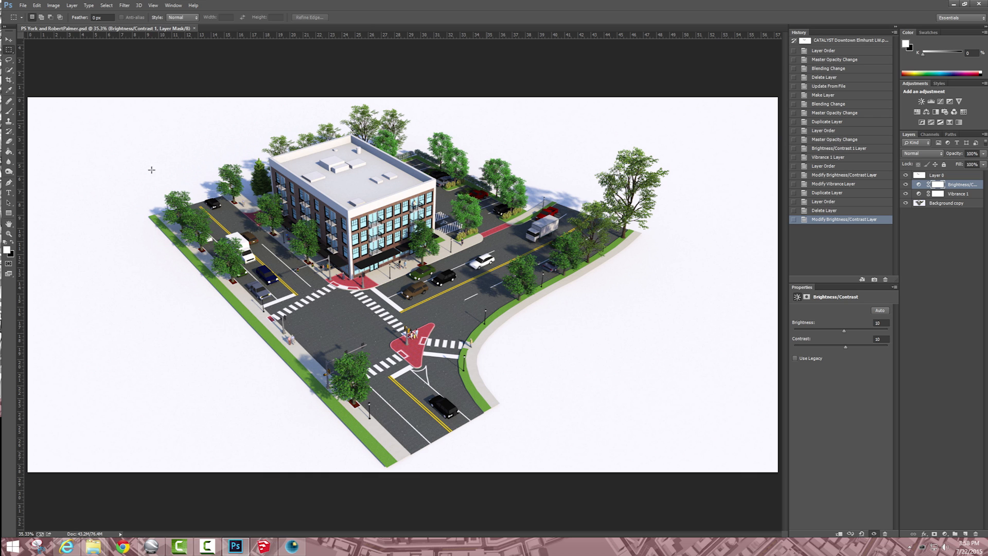
{"action": "mouse_move", "coordinate": [714, 361]}
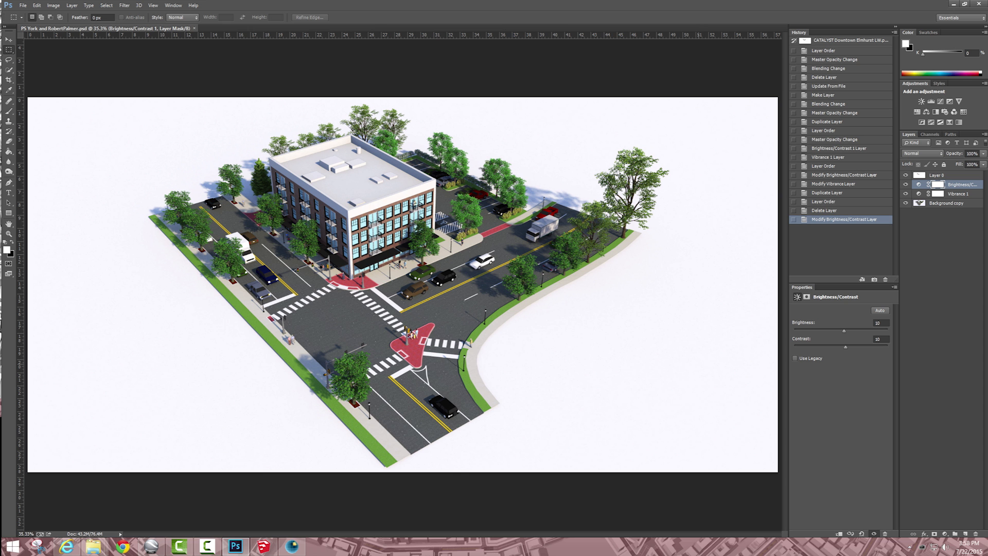
- Return from Photoshop to the SketchUp model with Shaderlight settings open
{"action": "left_click", "coordinate": [262, 545]}
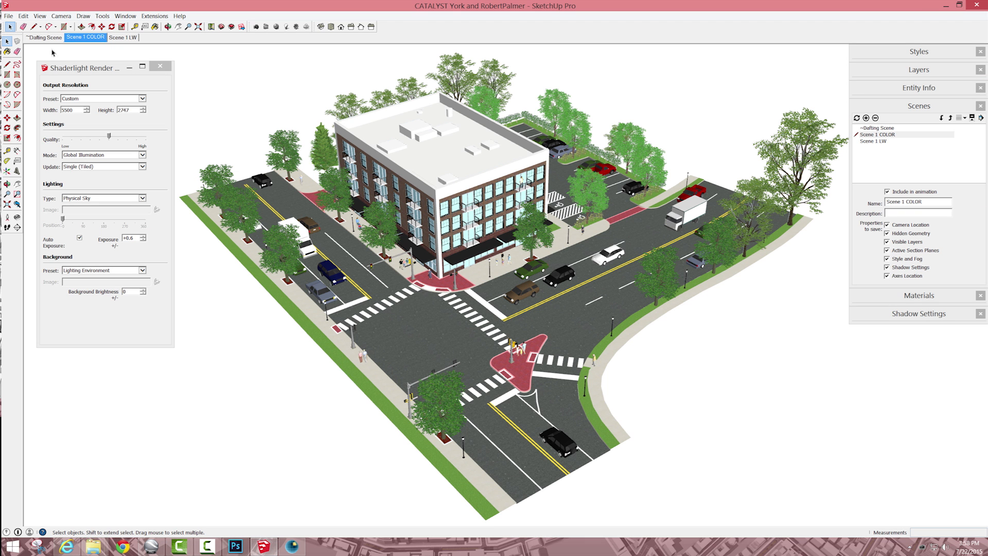
- Switch the model to the ~Drafting Scene view with trees and people hidden
{"action": "left_click", "coordinate": [44, 37]}
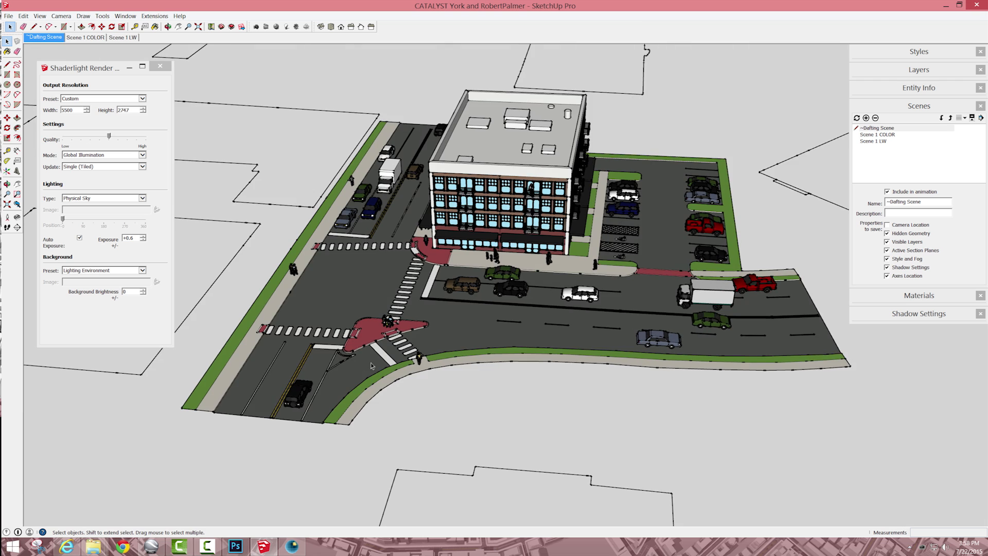